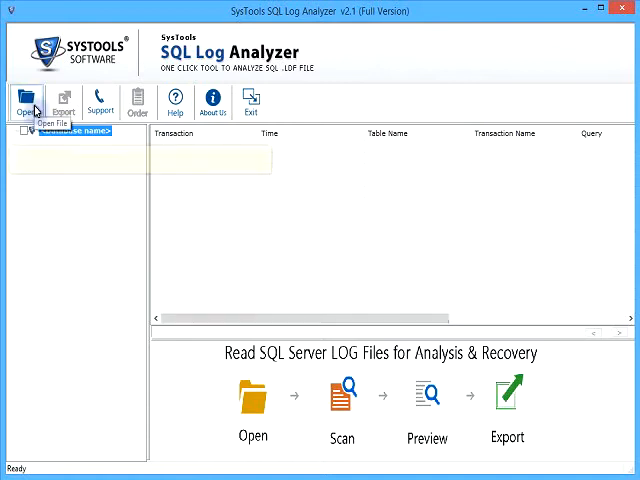
{"action": "mouse_move", "coordinate": [38, 104]}
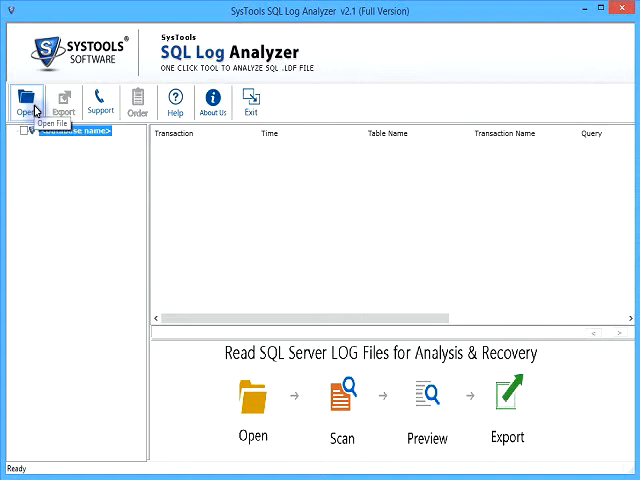
Step: Open the window for choosing the SQL Server .ldf log and .mdf database files
{"action": "left_click", "coordinate": [24, 100]}
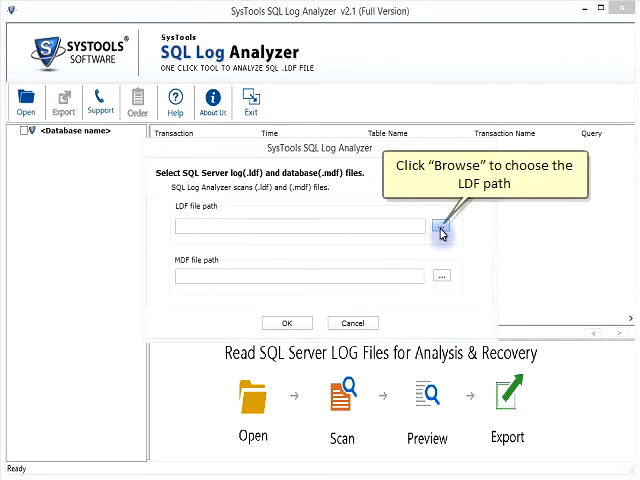
Step: Browse to VarLenChk_log.ldf for the LDF path and S8_Real.mdf for the MDF path
{"action": "left_click", "coordinate": [440, 232]}
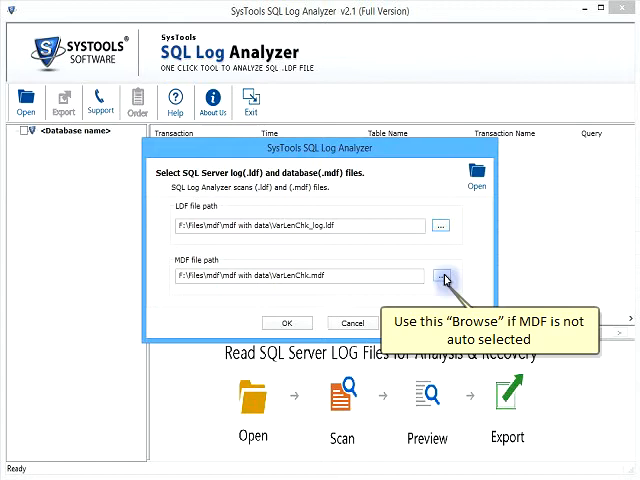
{"action": "left_click", "coordinate": [447, 277]}
{"action": "type", "text": "S8_Real"}
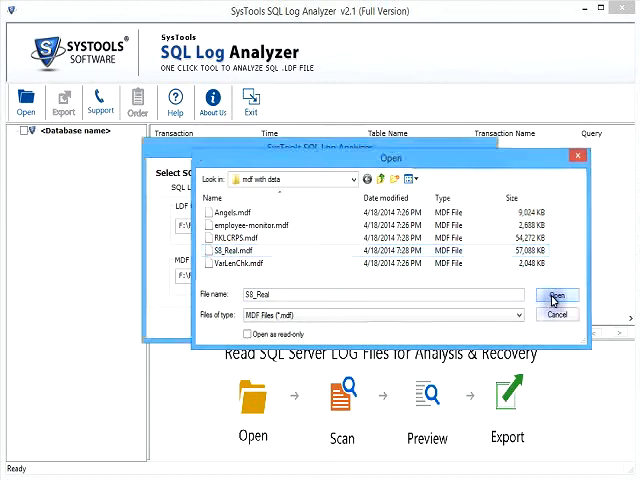
{"action": "left_click", "coordinate": [557, 298]}
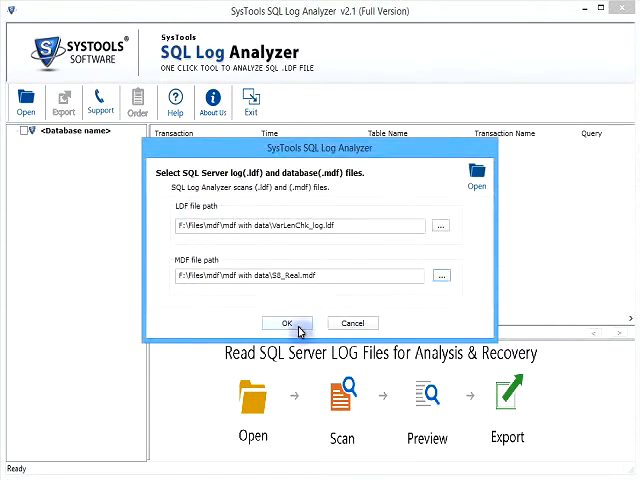
{"action": "mouse_move", "coordinate": [300, 329]}
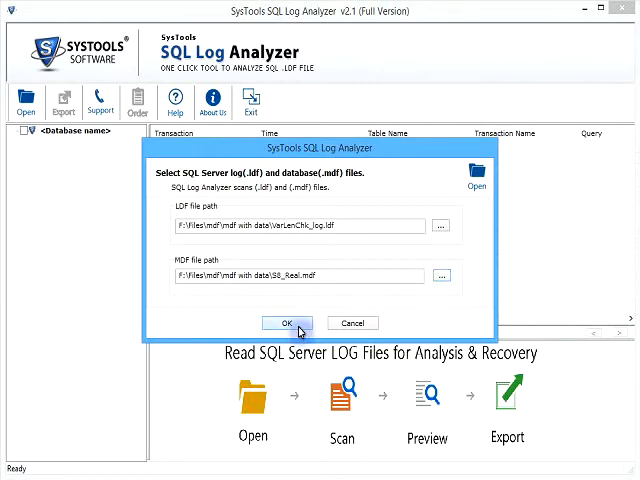
Step: Scan the log and acknowledge completion, listing 6 inserts, 1 update and 5 deletes
{"action": "left_click", "coordinate": [286, 322]}
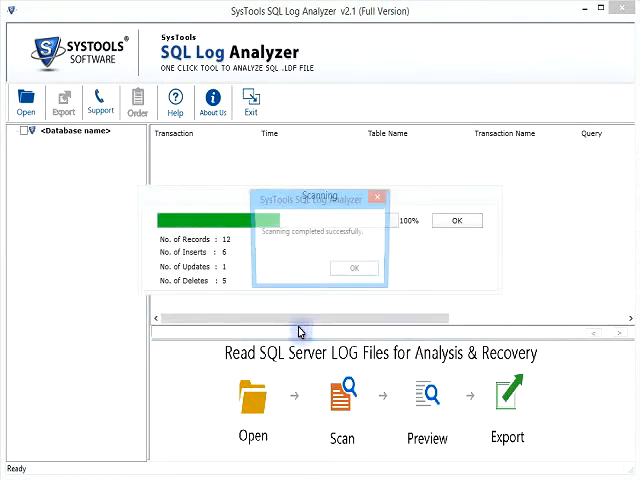
{"action": "left_click", "coordinate": [353, 267]}
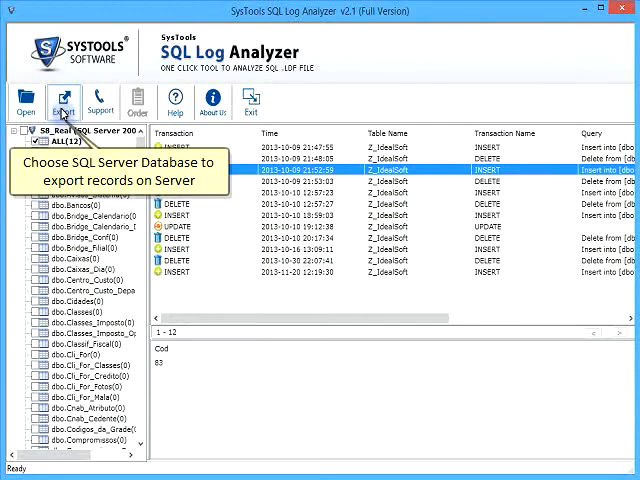
Step: Export to a newly created SQL Server database, entering user name JOHN and password
{"action": "left_click", "coordinate": [63, 98]}
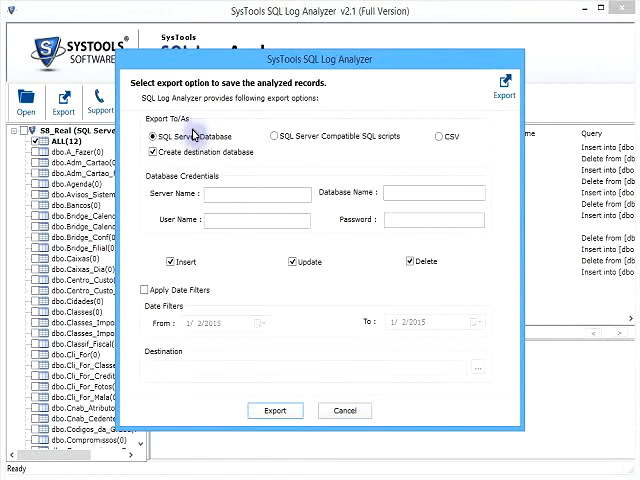
{"action": "left_click", "coordinate": [152, 152]}
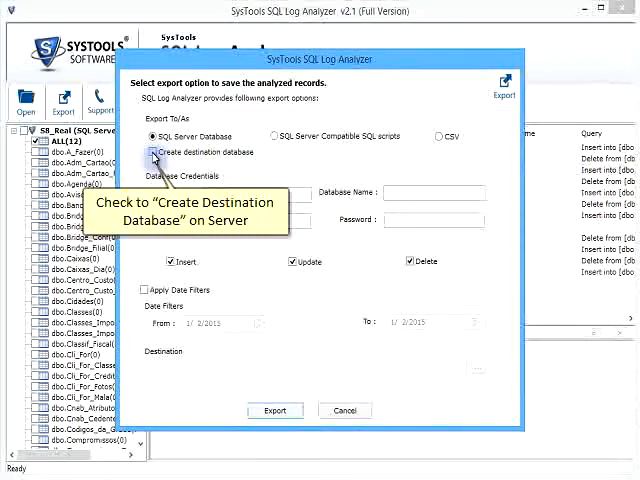
{"action": "left_click", "coordinate": [153, 152]}
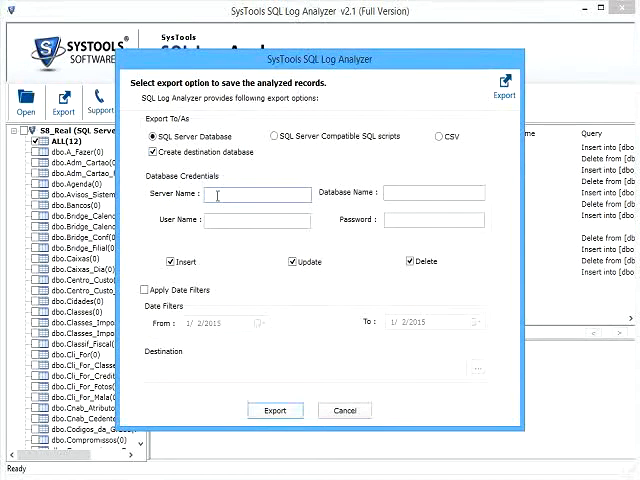
{"action": "type", "text": "JOHN_PC"}
{"action": "left_click", "coordinate": [434, 192]}
{"action": "type", "text": "S"}
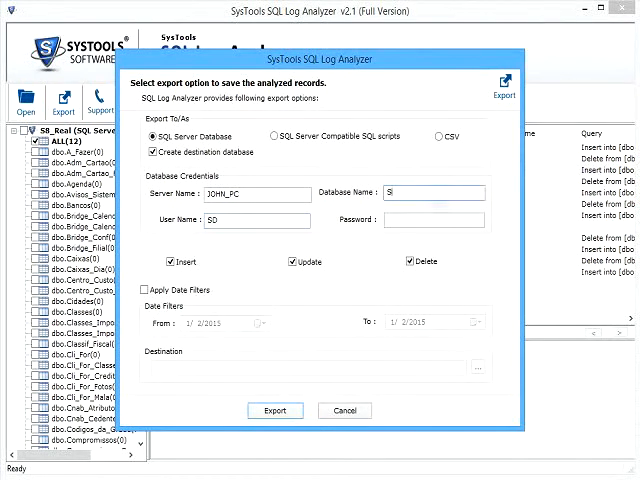
{"action": "type", "text": "8_Real"}
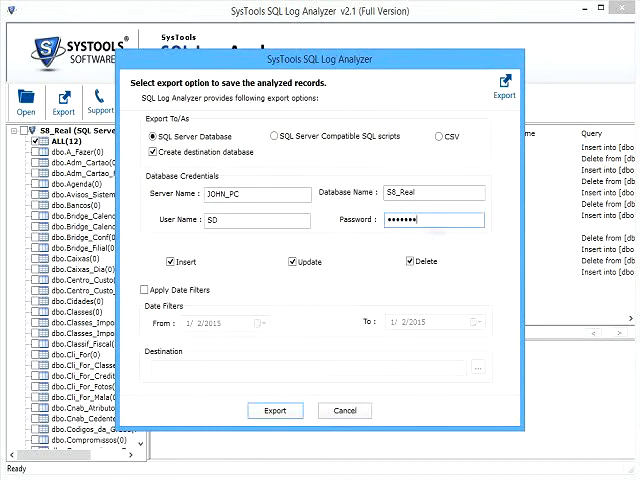
{"action": "type", "text": "•••••"}
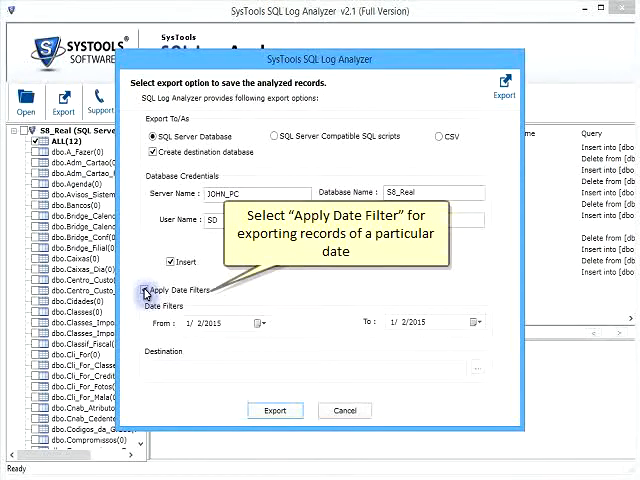
Step: Filter records from 2/1/2000 to 2/18/2010 and choose SQL Server compatible scripts format
{"action": "left_click", "coordinate": [258, 322]}
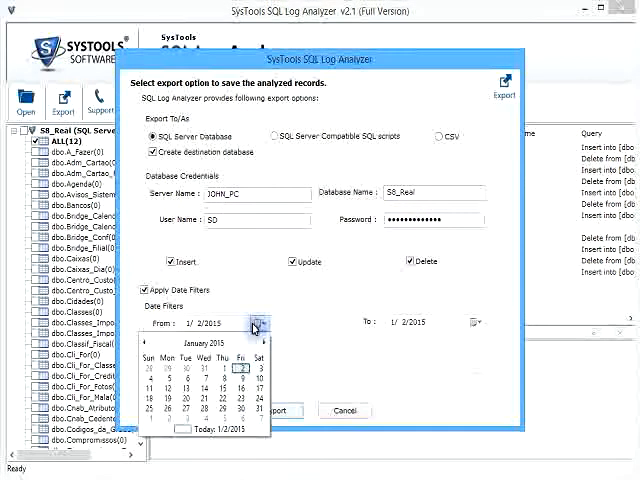
{"action": "left_click", "coordinate": [204, 354]}
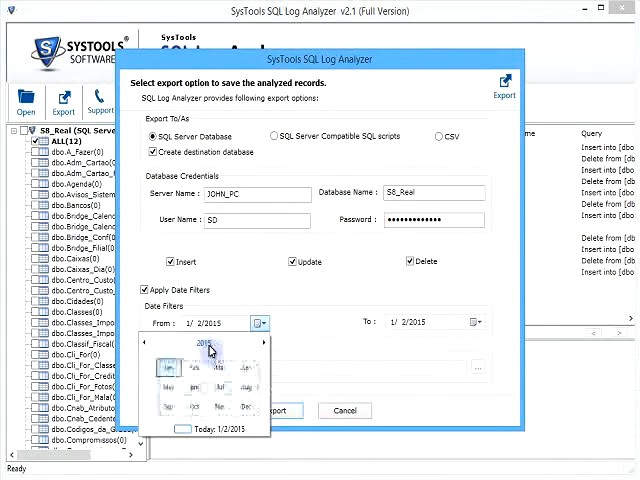
{"action": "left_click", "coordinate": [204, 344]}
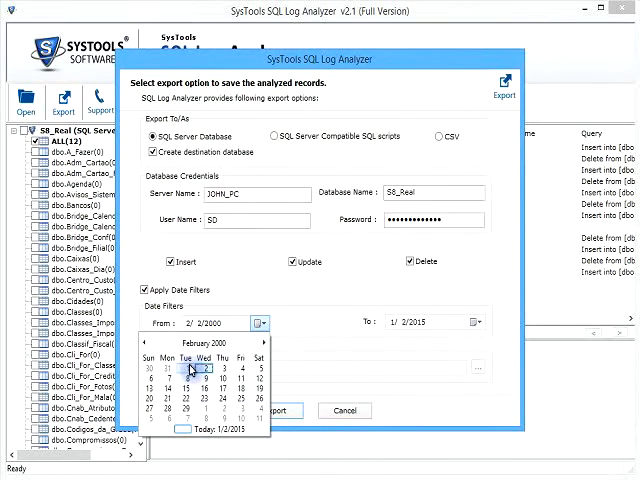
{"action": "left_click", "coordinate": [475, 321]}
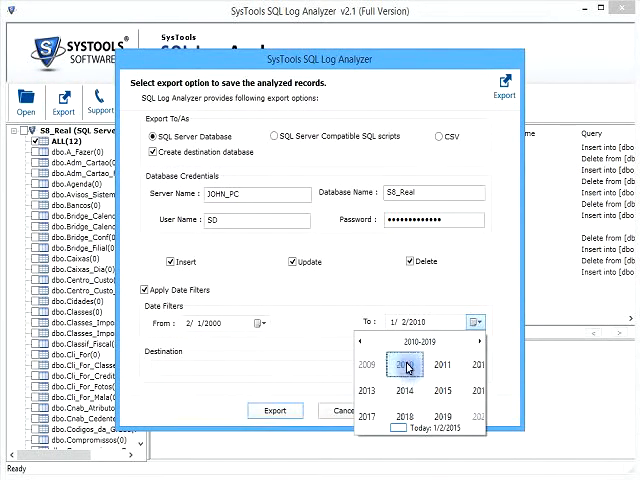
{"action": "left_click", "coordinate": [405, 365]}
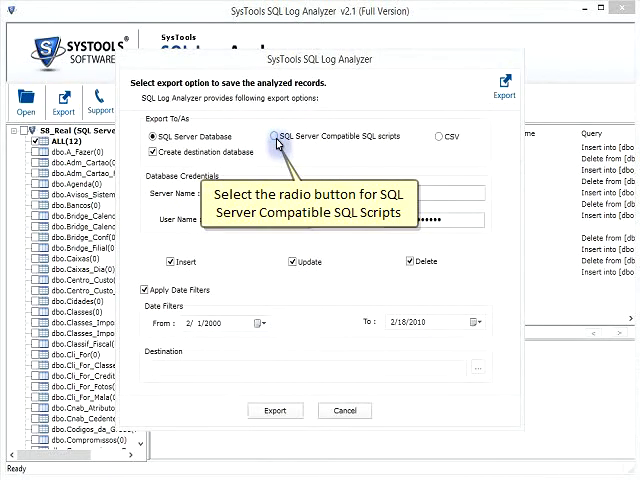
{"action": "left_click", "coordinate": [271, 135]}
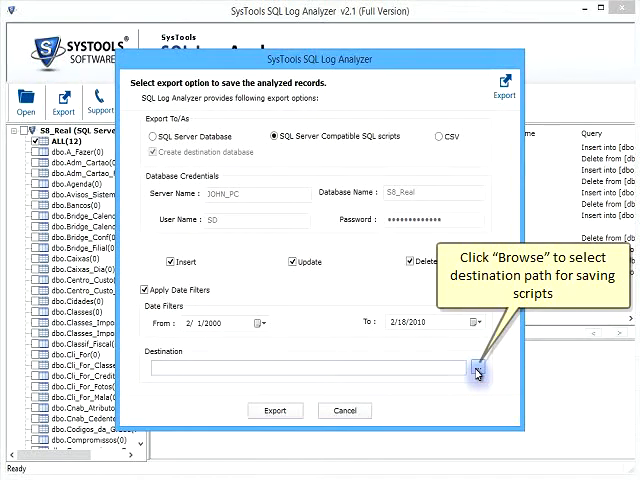
Step: Save the exported scripts into a new SQLdata folder under F:\Files\mdf\mdf with data
{"action": "left_click", "coordinate": [480, 381]}
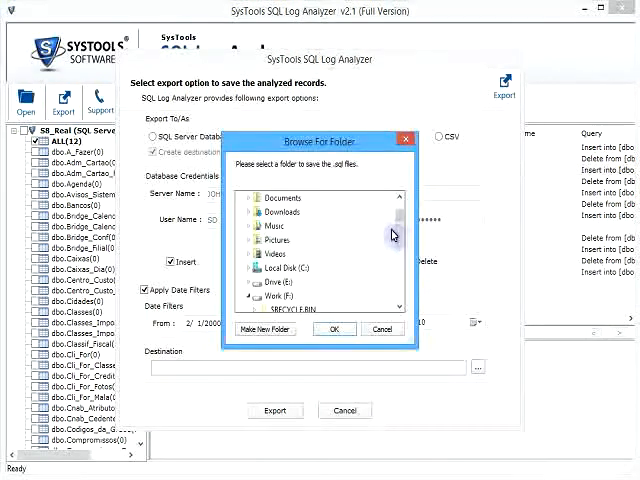
{"action": "scroll", "scroll_direction": "down", "scroll_amount": 3}
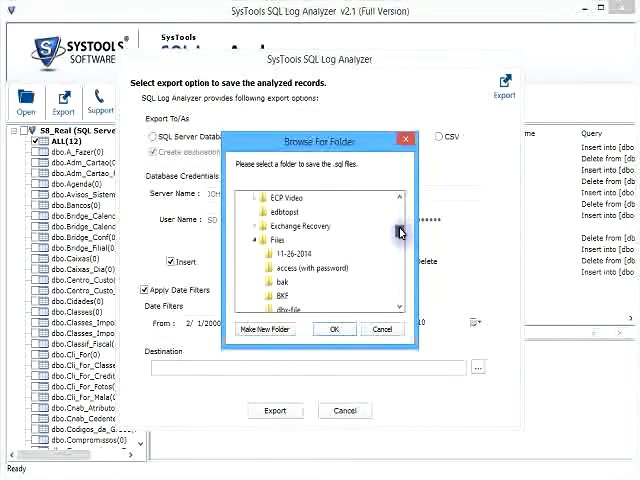
{"action": "mouse_move", "coordinate": [290, 205]}
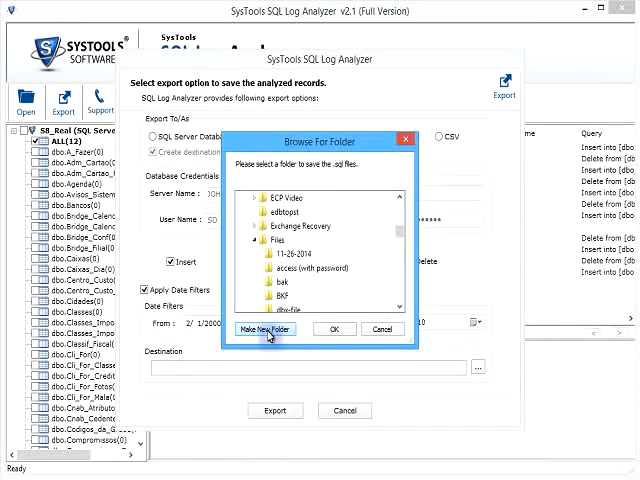
{"action": "left_click", "coordinate": [265, 328]}
{"action": "type", "text": "SQLdata"}
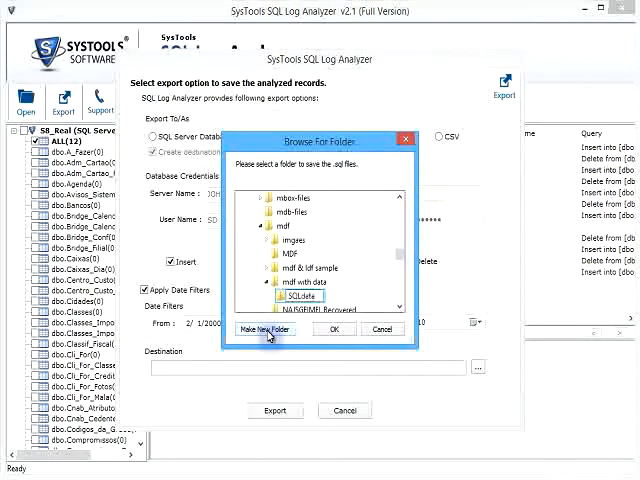
{"action": "left_click", "coordinate": [334, 329]}
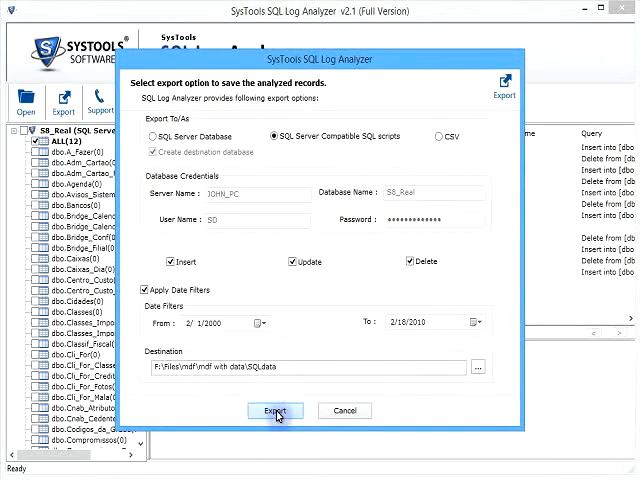
Step: Export the records as SQL scripts to SQLdata, then reopen the export options
{"action": "left_click", "coordinate": [274, 413]}
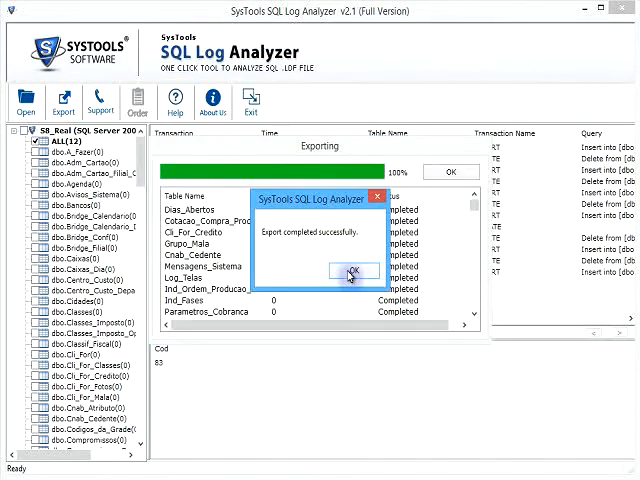
{"action": "left_click", "coordinate": [351, 271]}
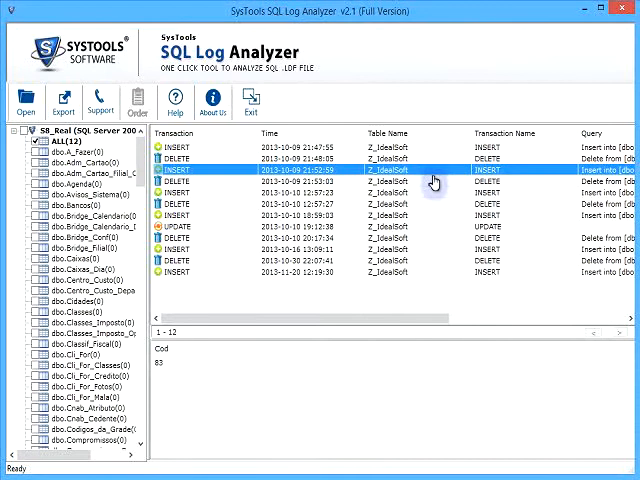
{"action": "left_click", "coordinate": [63, 104]}
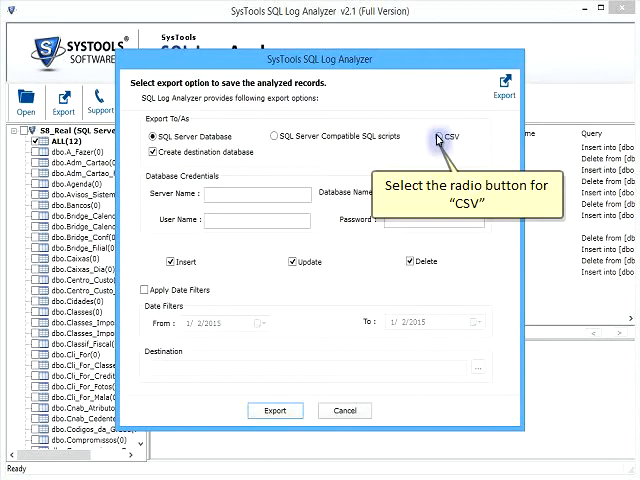
Step: Export the records as CSV into SQLdata, then exit and confirm closing the application
{"action": "left_click", "coordinate": [440, 139]}
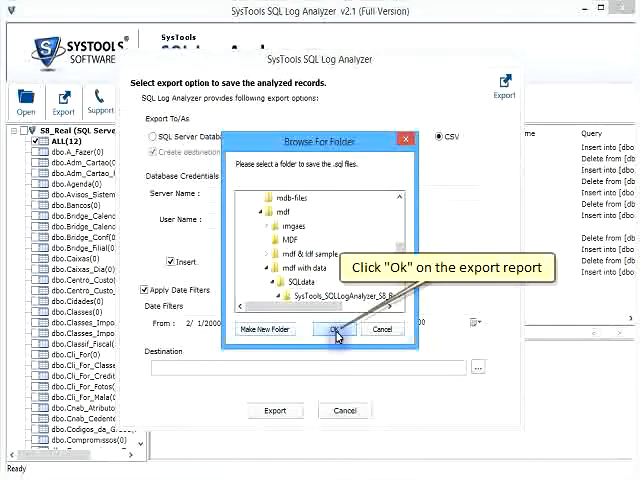
{"action": "left_click", "coordinate": [330, 330]}
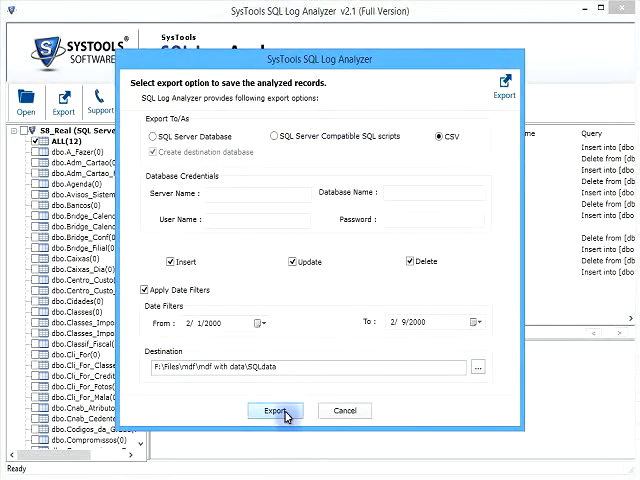
{"action": "left_click", "coordinate": [277, 412]}
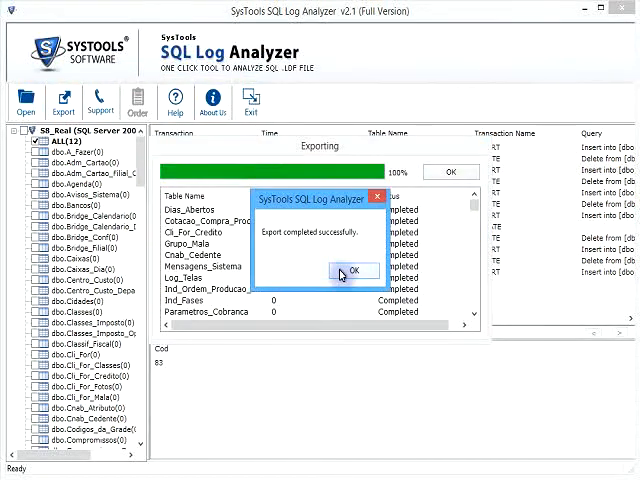
{"action": "left_click", "coordinate": [352, 271]}
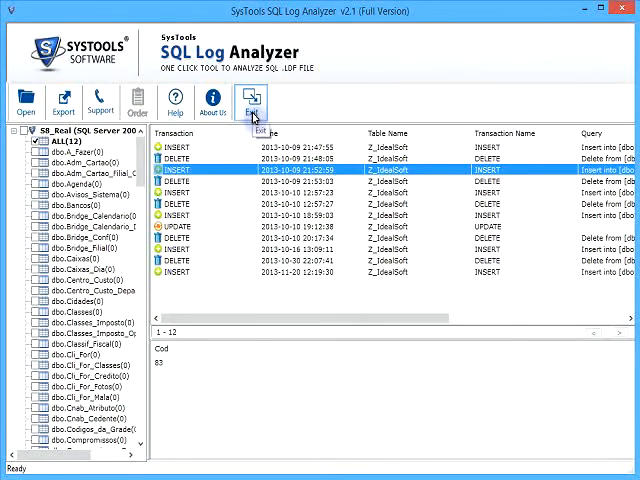
{"action": "left_click", "coordinate": [250, 99]}
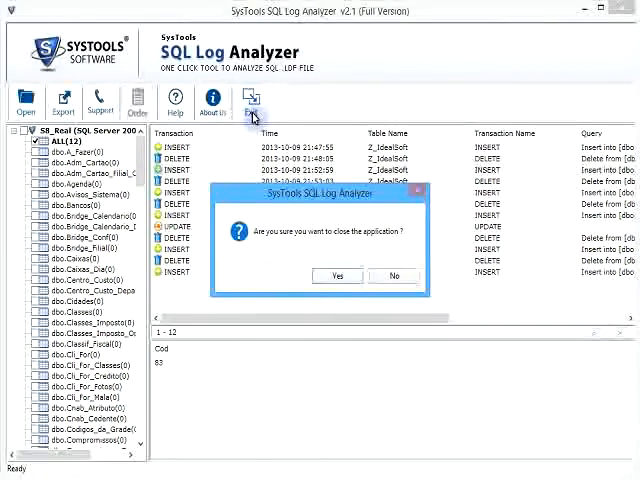
{"action": "mouse_move", "coordinate": [337, 276]}
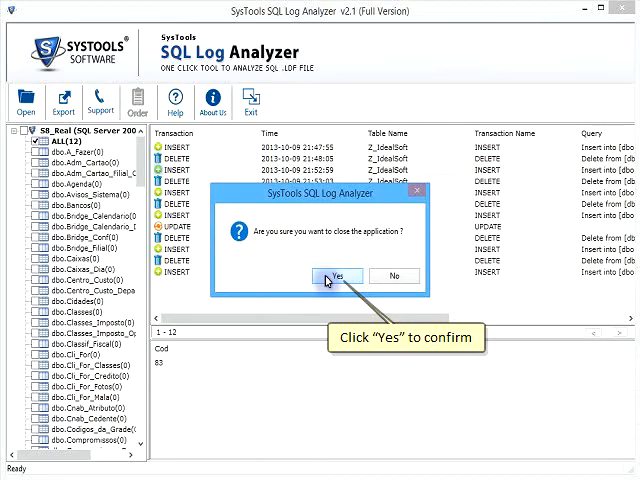
{"action": "left_click", "coordinate": [337, 276]}
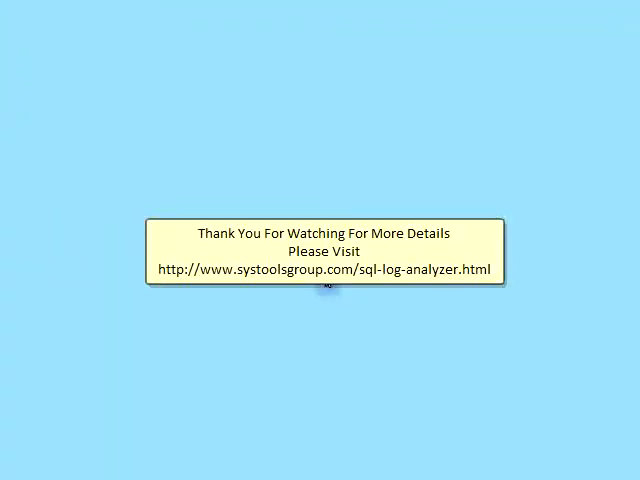